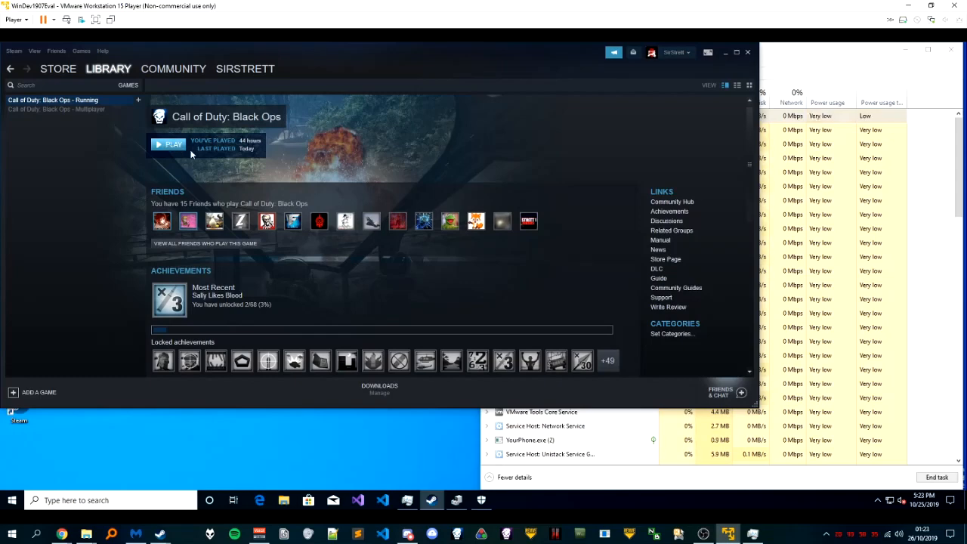
# Step: Launch Black Ops from Steam in the VM and start a zombies match beside Task Manager
pyautogui.click(169, 145)
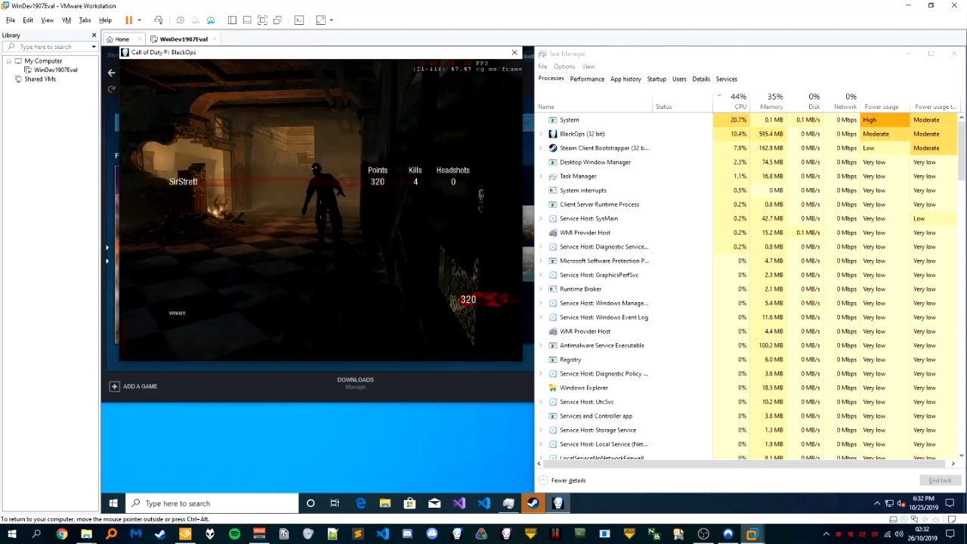
# Step: Pause the zombies game and take a VM snapshot with its default name
pyautogui.press('Escape')
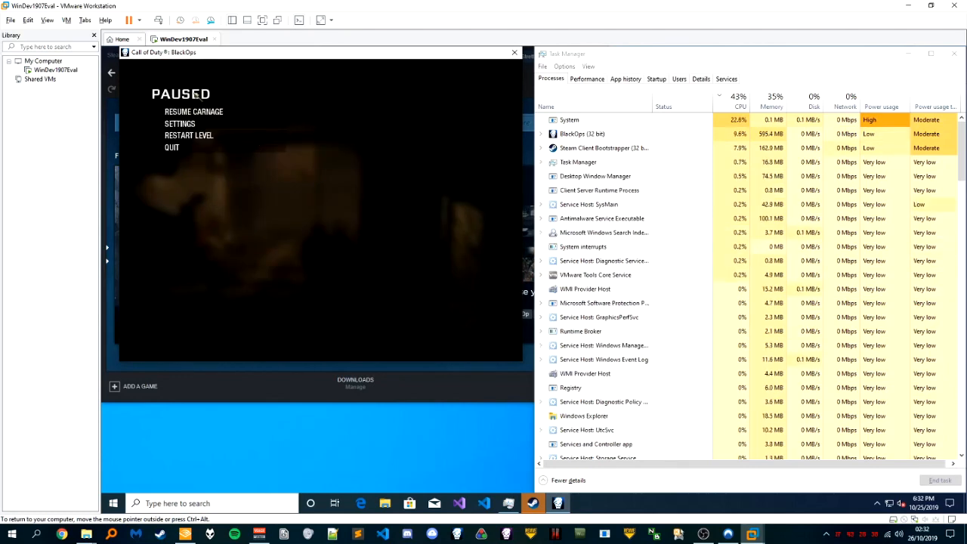
pyautogui.moveTo(180, 21)
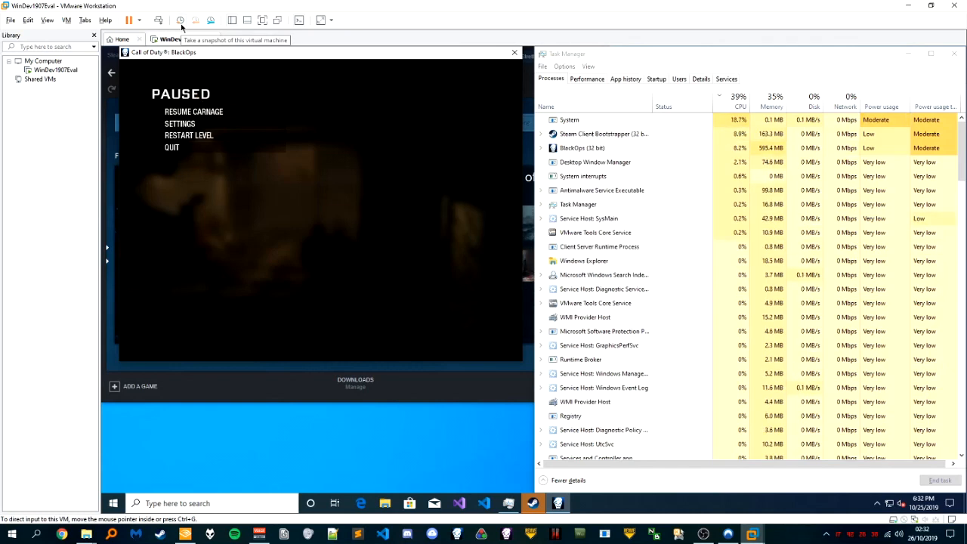
pyautogui.click(180, 21)
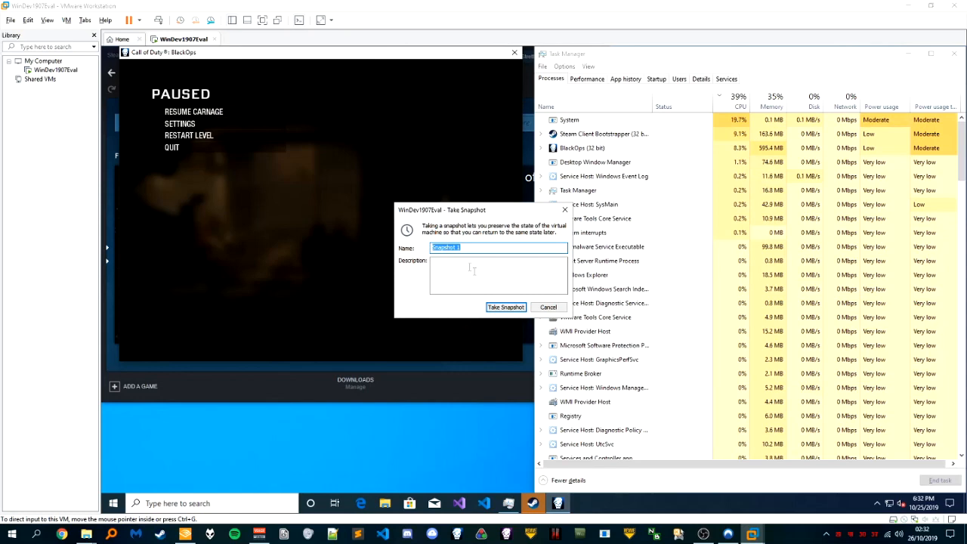
pyautogui.click(505, 307)
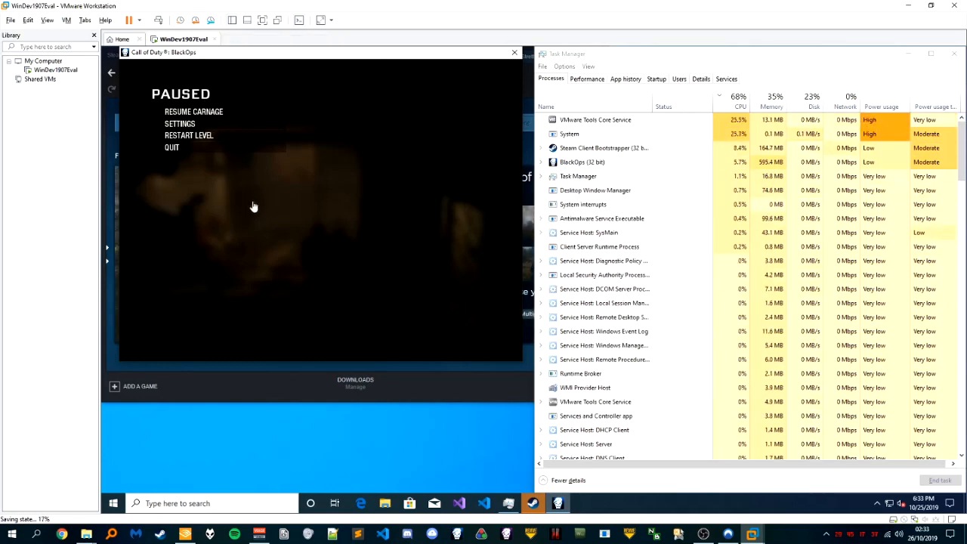
# Step: Return focus to the VM and request reverting to Snapshot 1
pyautogui.click(193, 112)
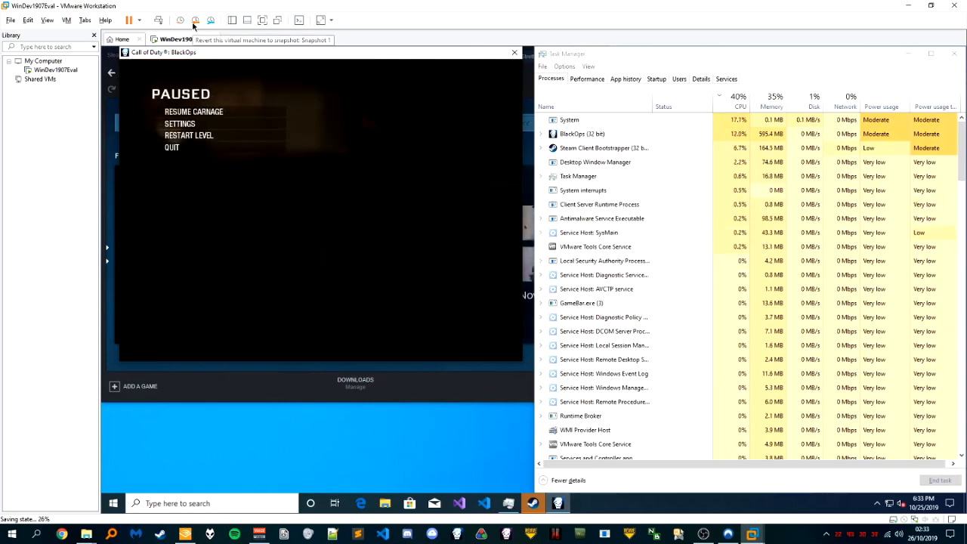
pyautogui.click(195, 21)
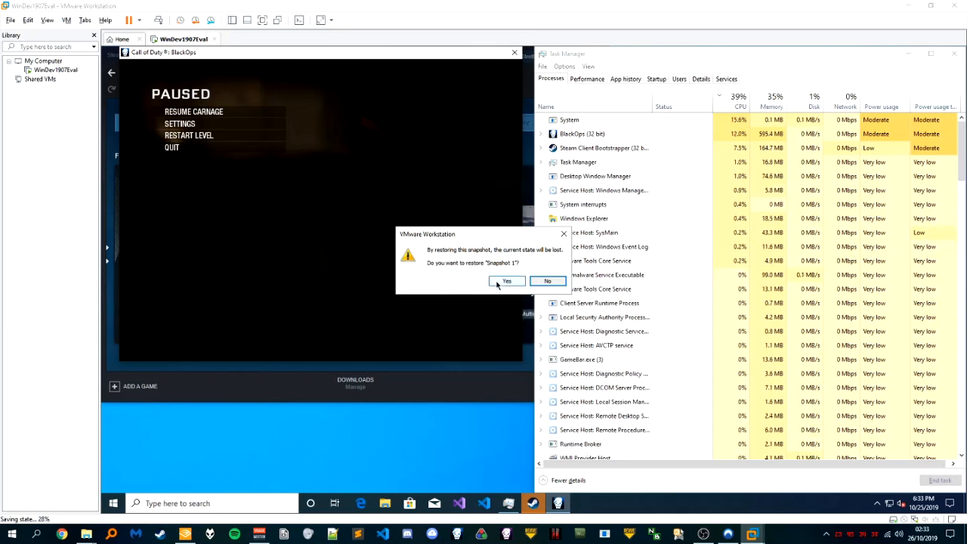
# Step: Confirm restoring Snapshot 1 and let the VM state restore
pyautogui.click(506, 281)
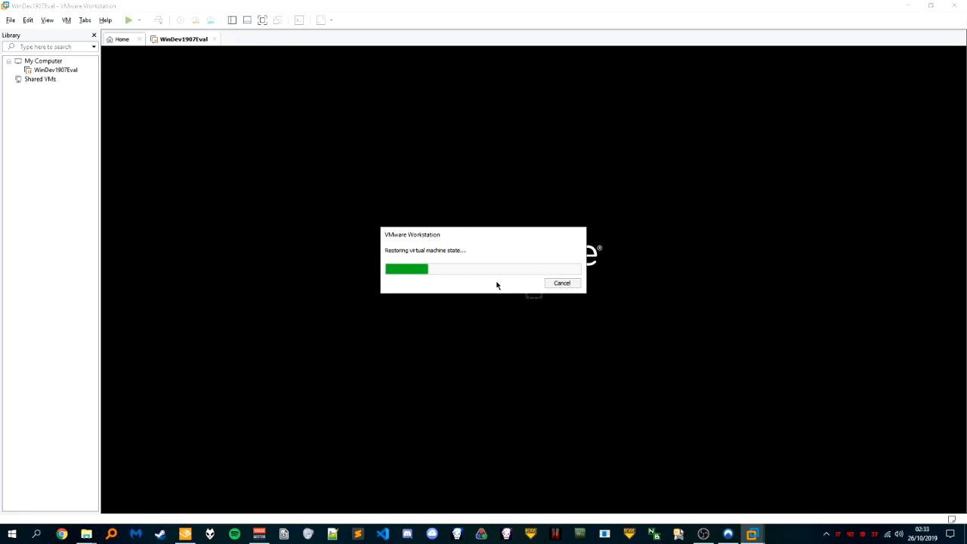
pyautogui.moveTo(378, 513)
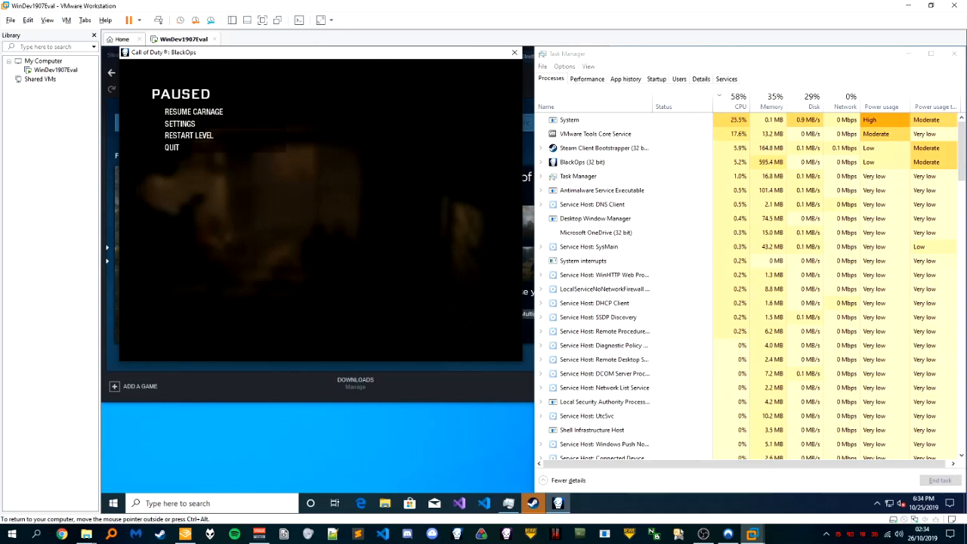
# Step: Resume the restored game, pause it again, and revert the VM to a saved snapshot
pyautogui.click(193, 112)
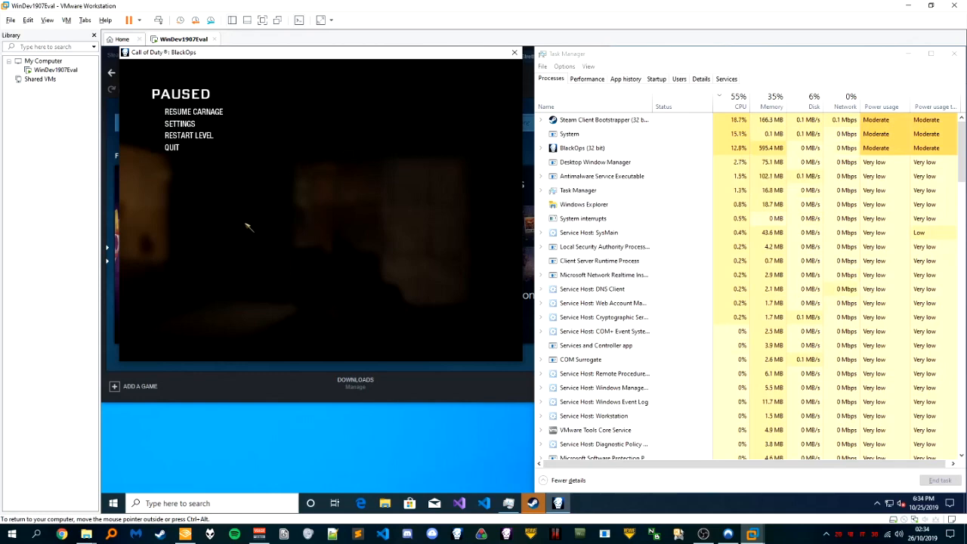
pyautogui.click(193, 112)
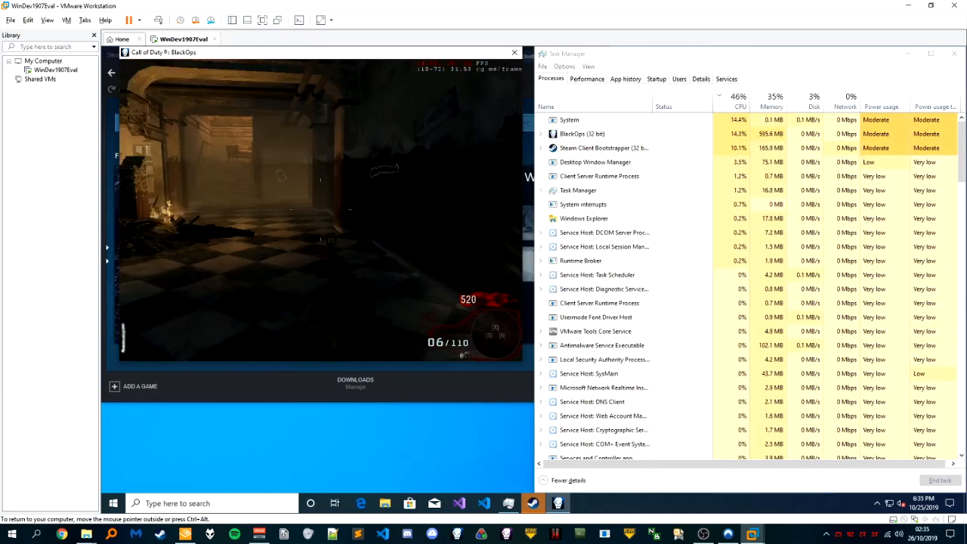
pyautogui.press('Escape')
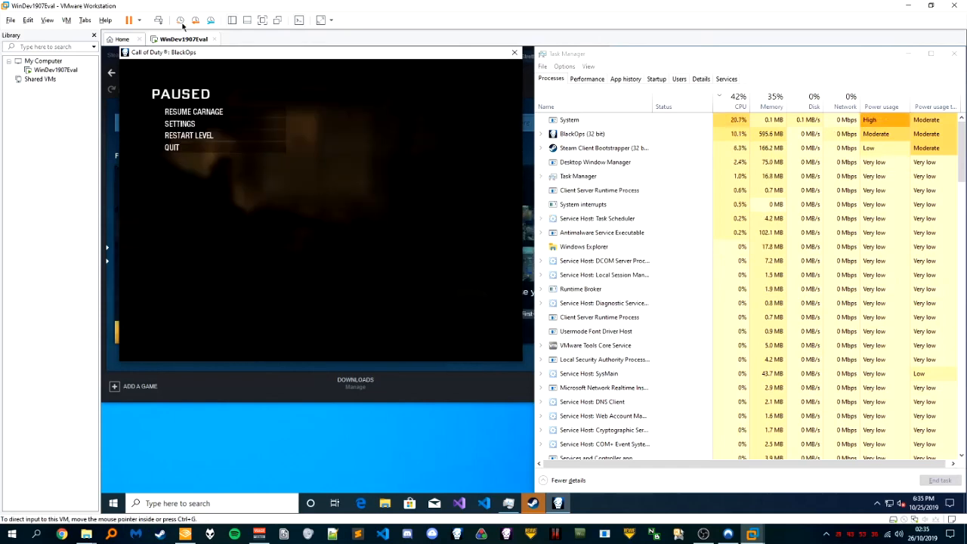
pyautogui.click(197, 22)
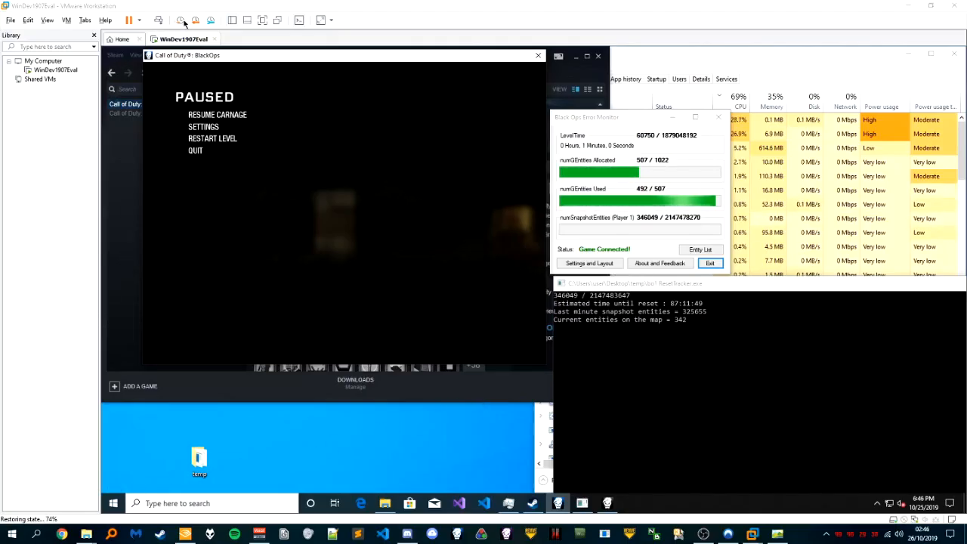
# Step: Resume the restored match, then pause and quit it, confirming the loss of progress
pyautogui.click(180, 21)
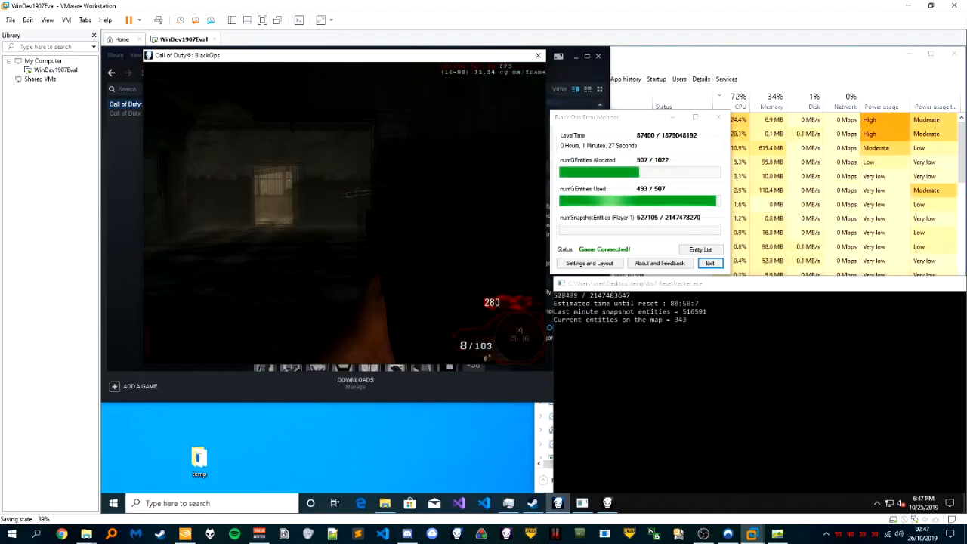
pyautogui.press('Escape')
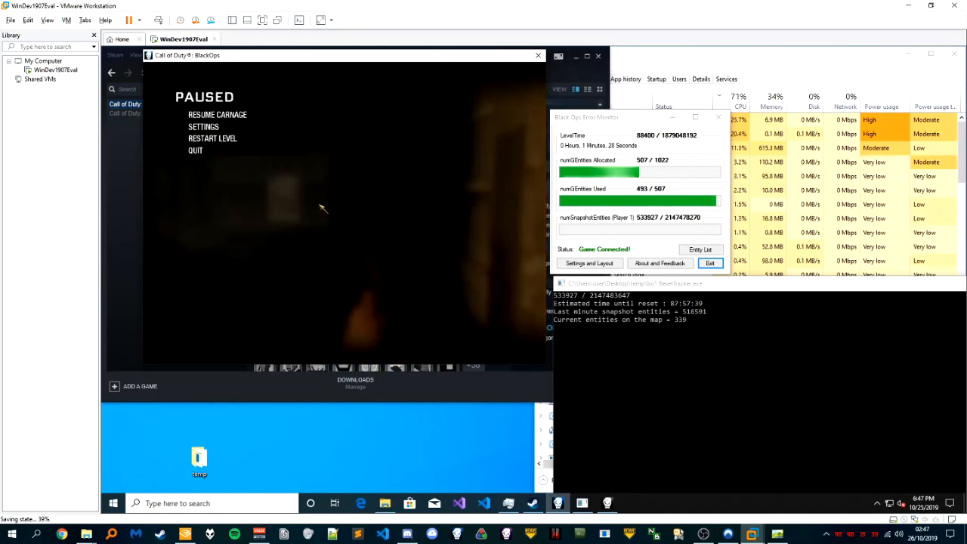
pyautogui.click(194, 151)
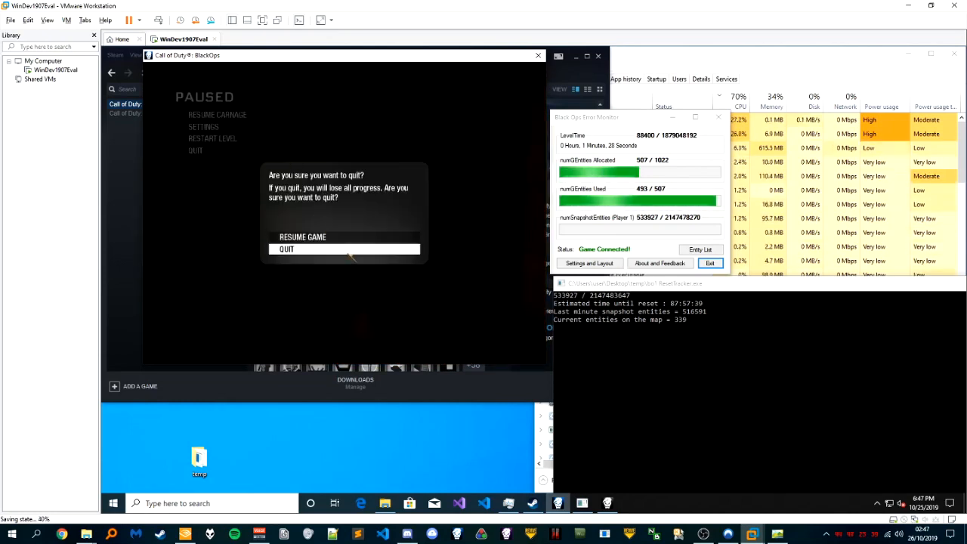
pyautogui.click(287, 248)
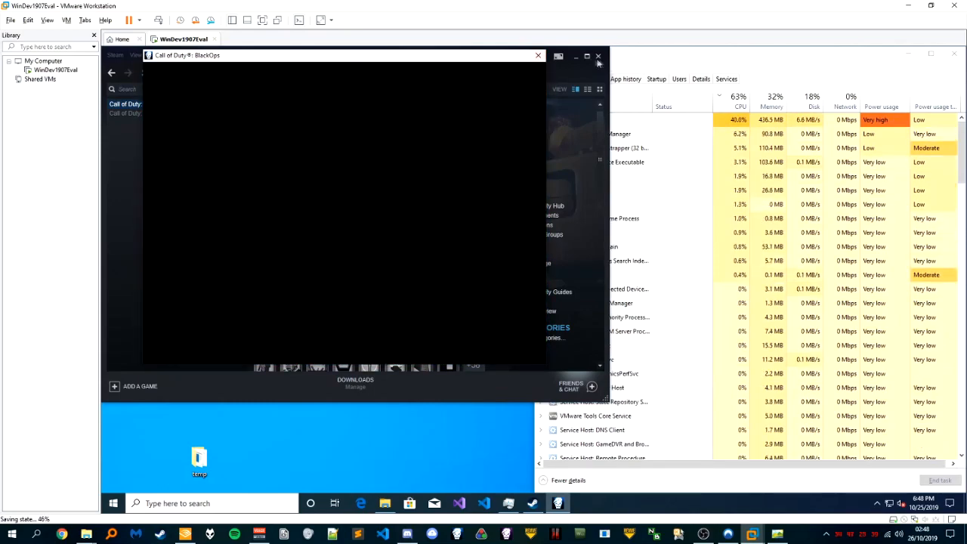
# Step: Restore the earlier snapshot so the zombies match runs again in the VM
pyautogui.click(537, 54)
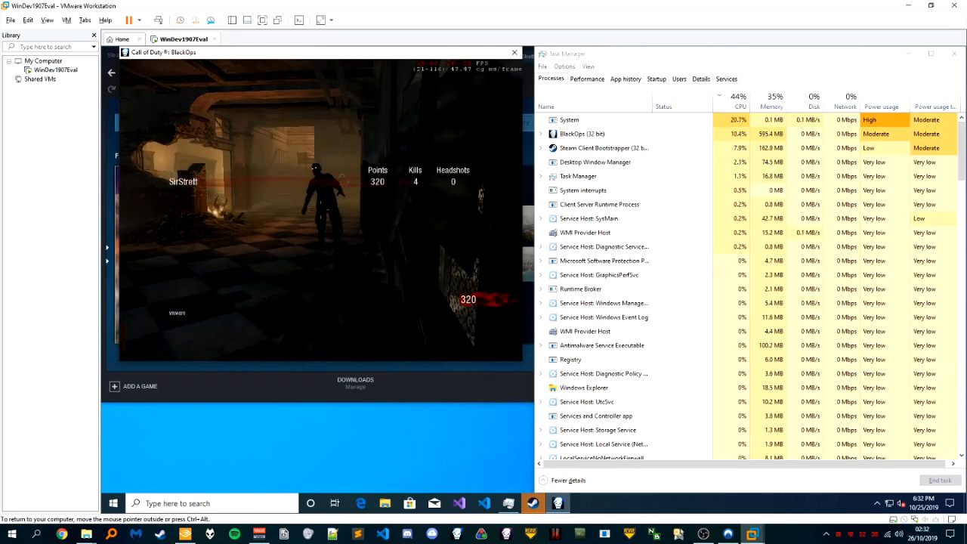
# Step: Pause the zombies game and take a new snapshot with its default name
pyautogui.press('Escape')
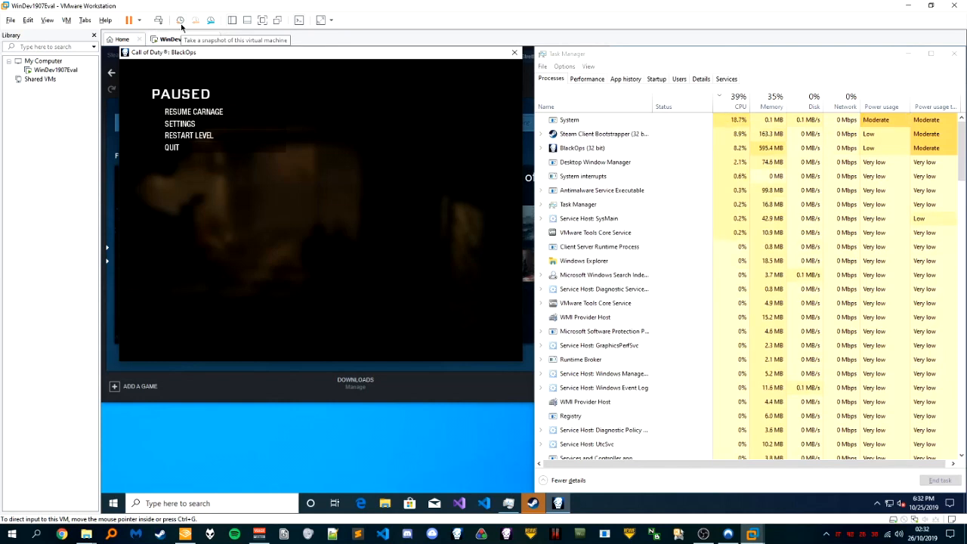
pyautogui.click(179, 21)
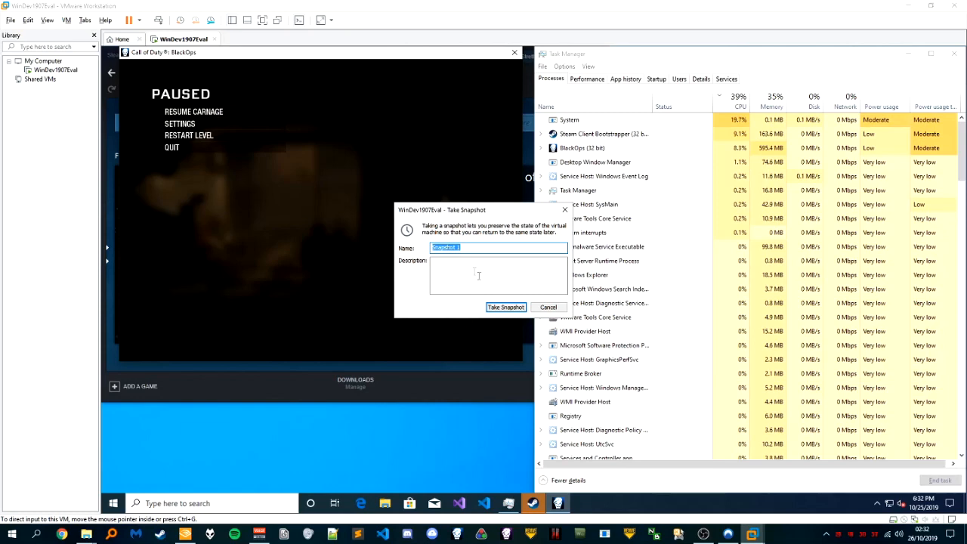
pyautogui.click(504, 306)
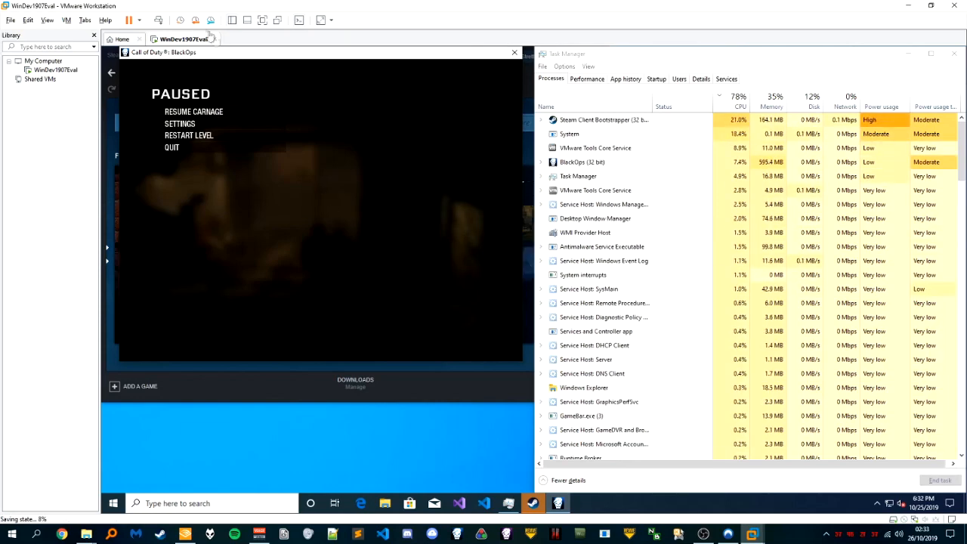
pyautogui.moveTo(195, 22)
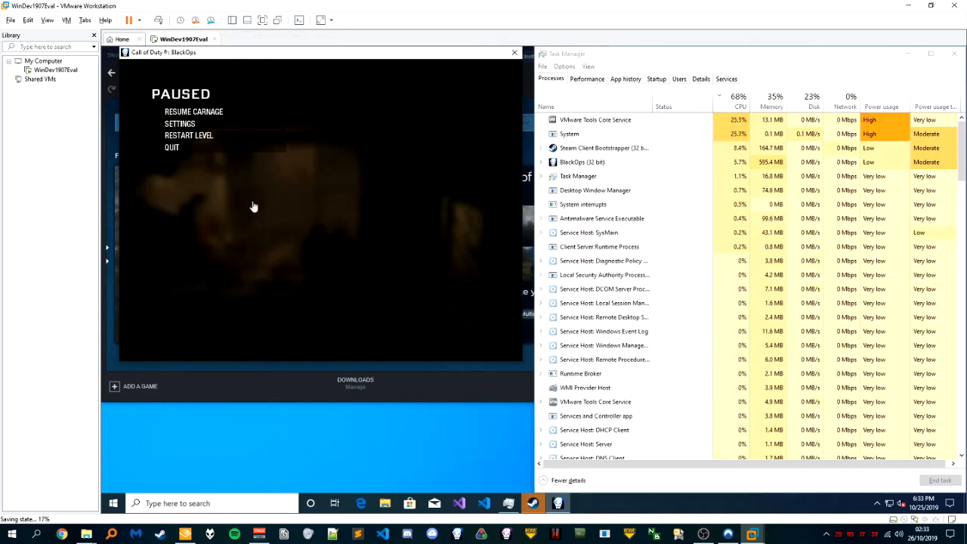
# Step: Revert the VM to Snapshot 1 and confirm the restore
pyautogui.click(194, 112)
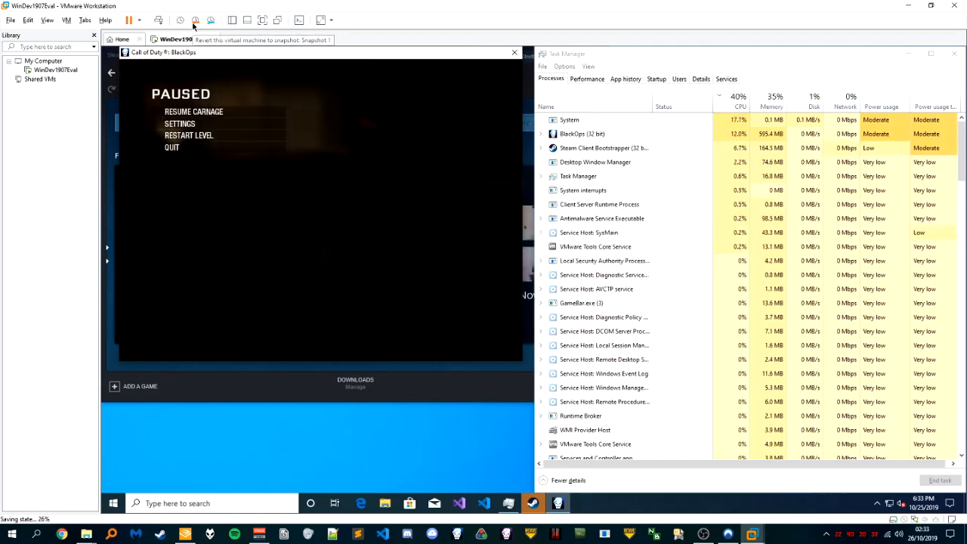
pyautogui.click(195, 22)
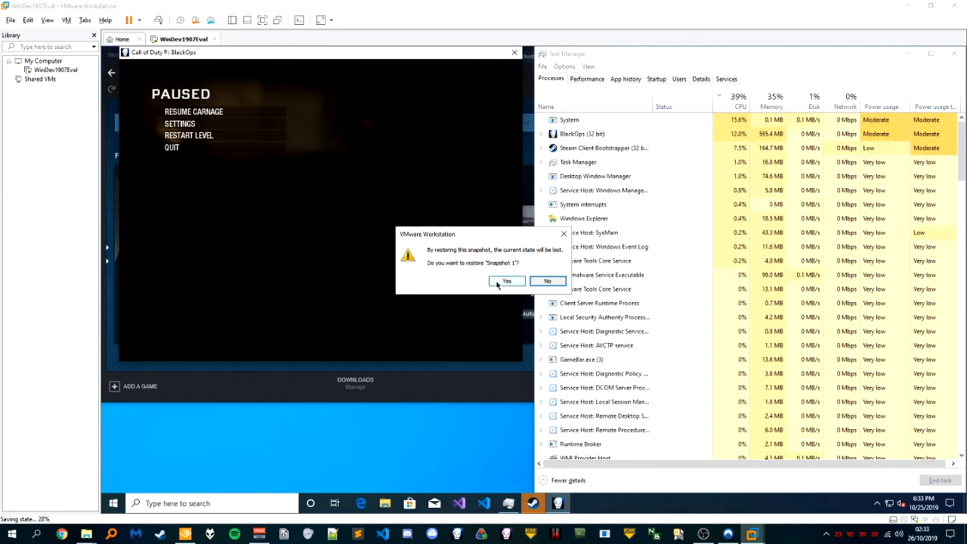
pyautogui.click(504, 281)
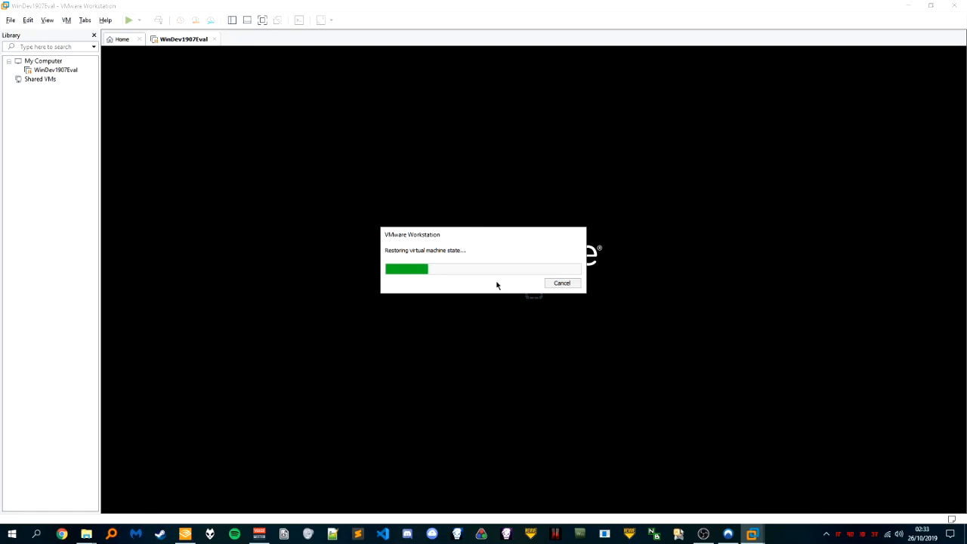
pyautogui.moveTo(378, 514)
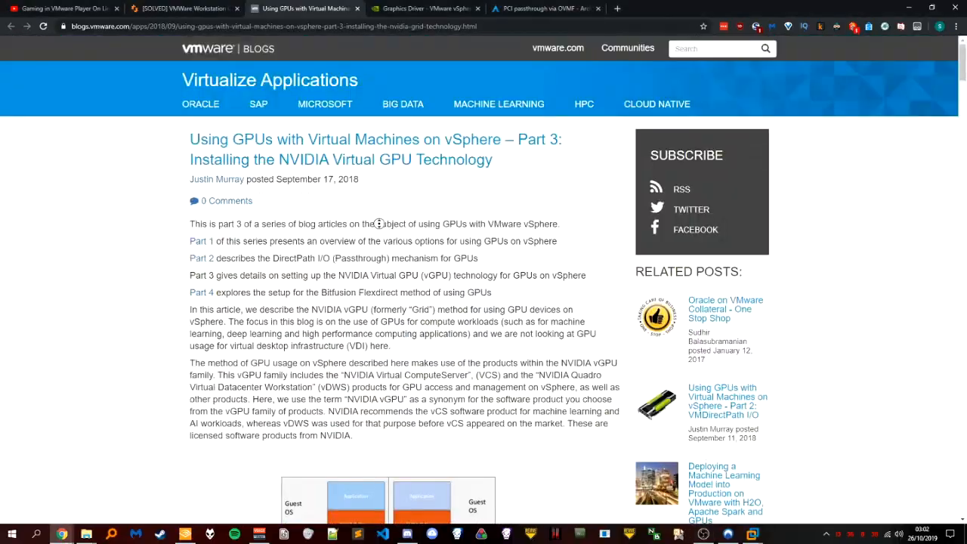
# Step: Scroll the vGPU blog tab, then browse the PCI passthrough via OVMF article
pyautogui.scroll(-3)
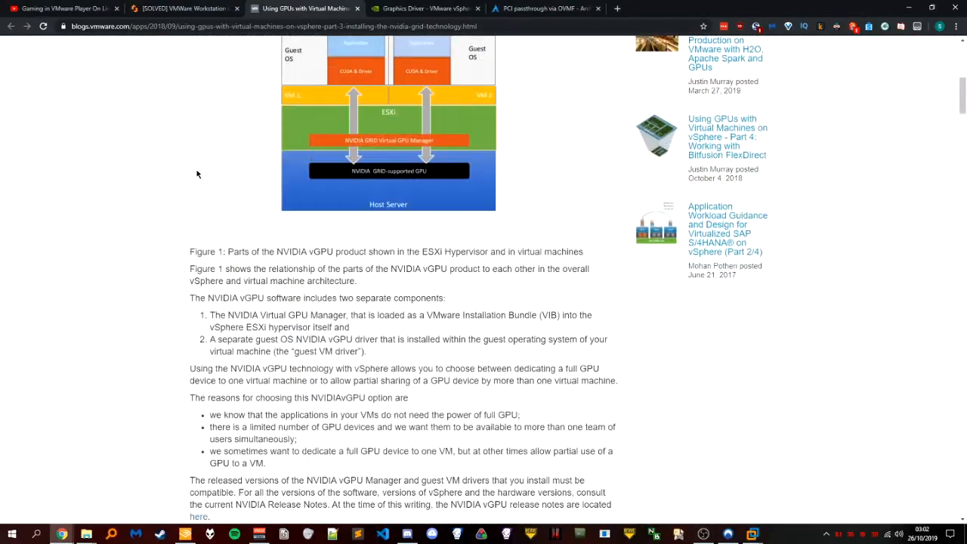
pyautogui.scroll(-3)
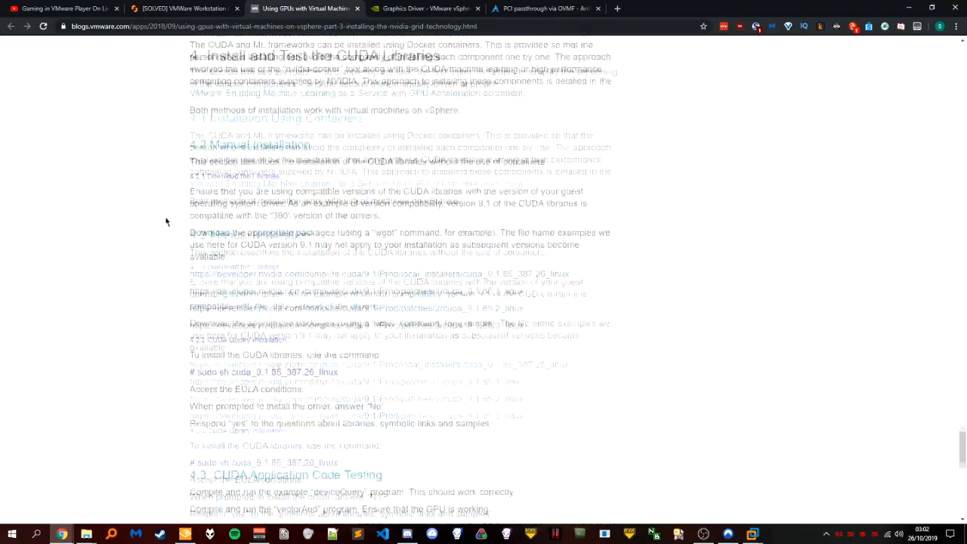
pyautogui.scroll(3)
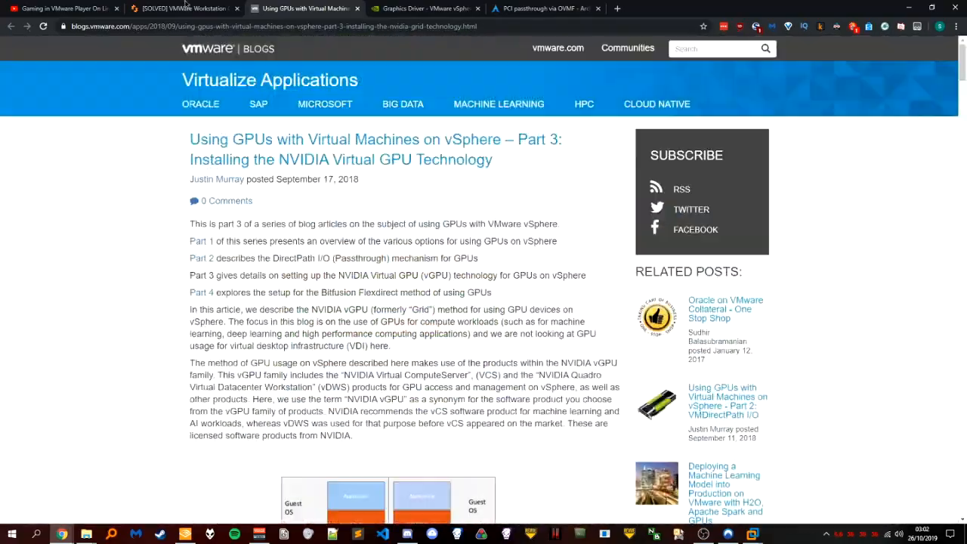
pyautogui.click(544, 9)
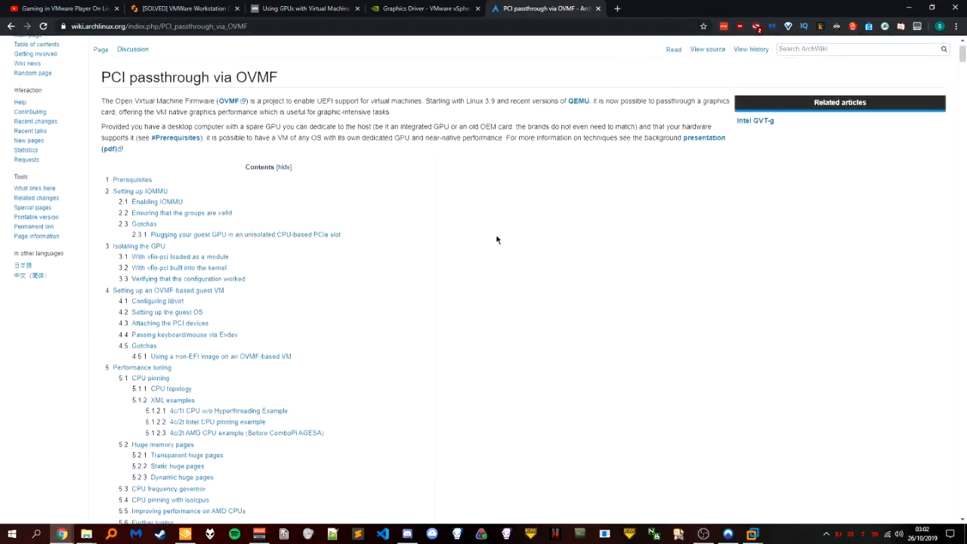
pyautogui.scroll(-3)
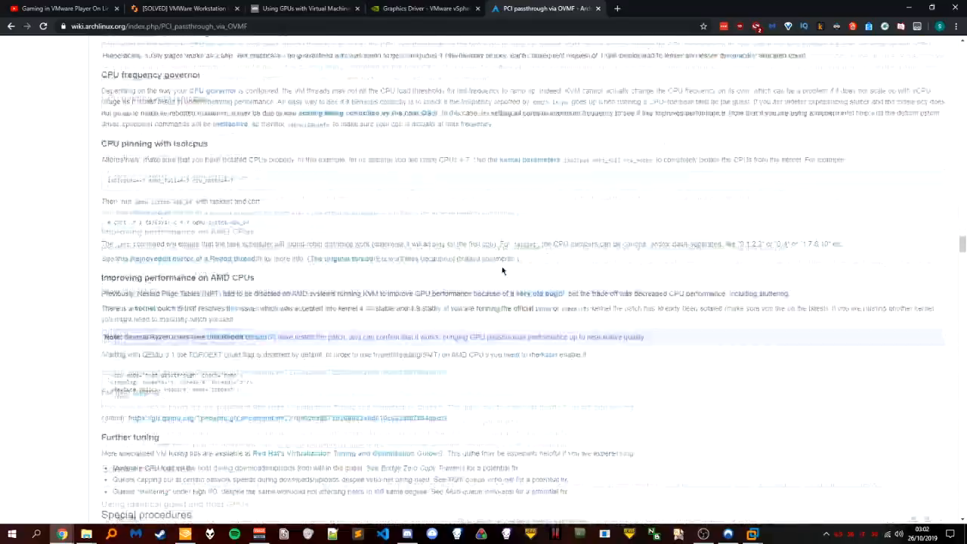
pyautogui.scroll(-3)
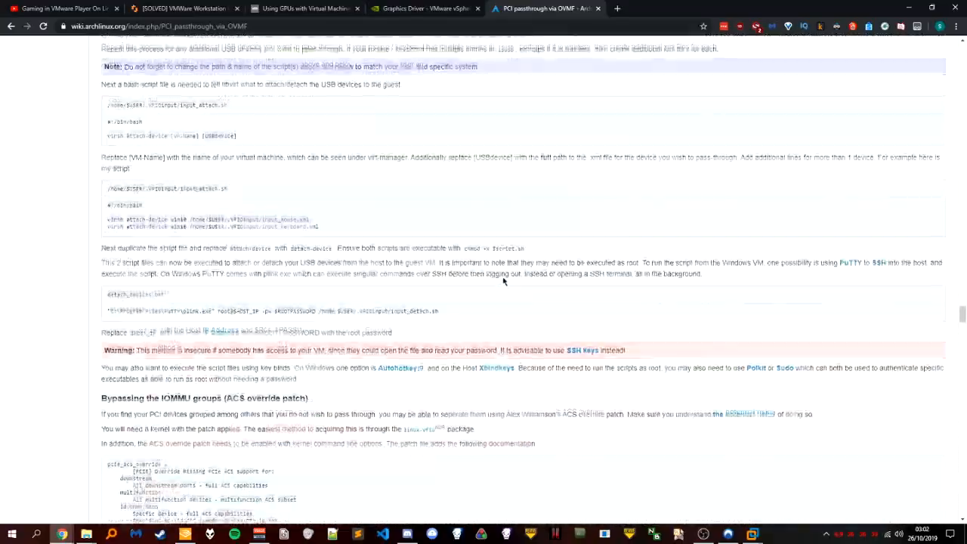
pyautogui.rightClick(504, 284)
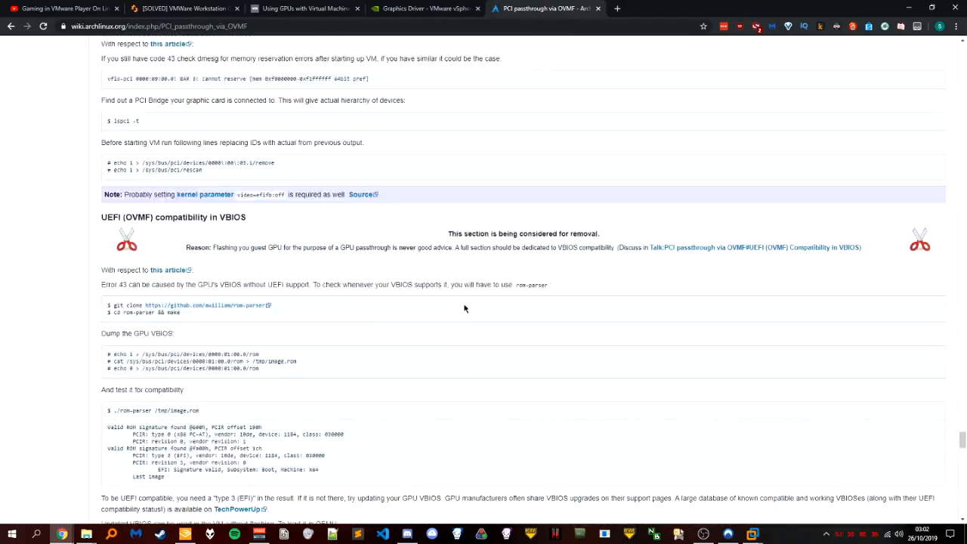
# Step: View the NVIDIA vSphere driver tab, close the YouTube tab, and show the Super Mario 64 leaderboard
pyautogui.click(426, 9)
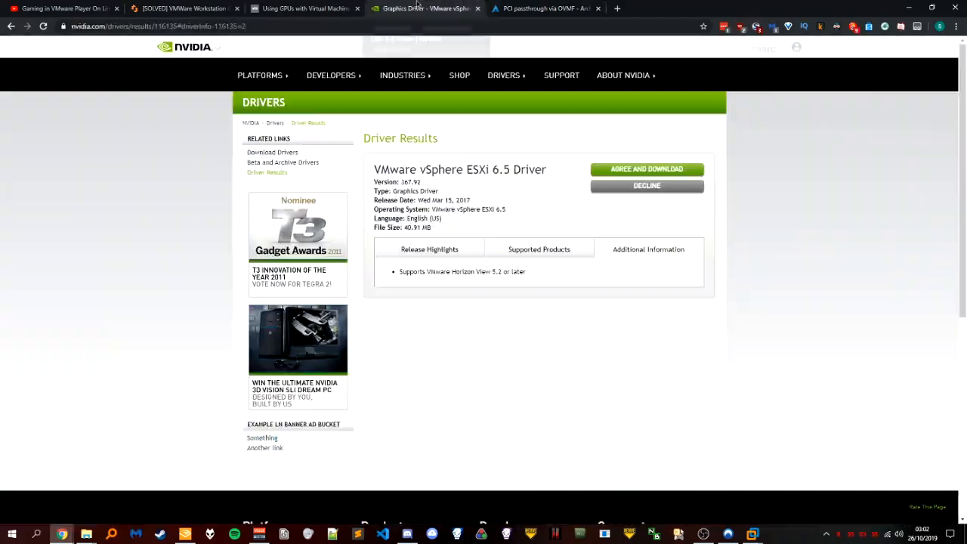
pyautogui.click(182, 9)
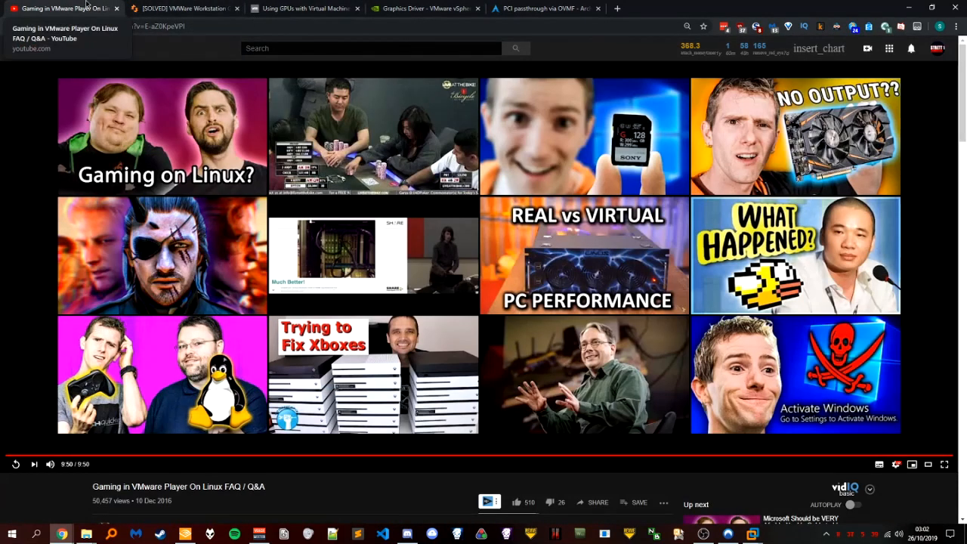
pyautogui.click(303, 9)
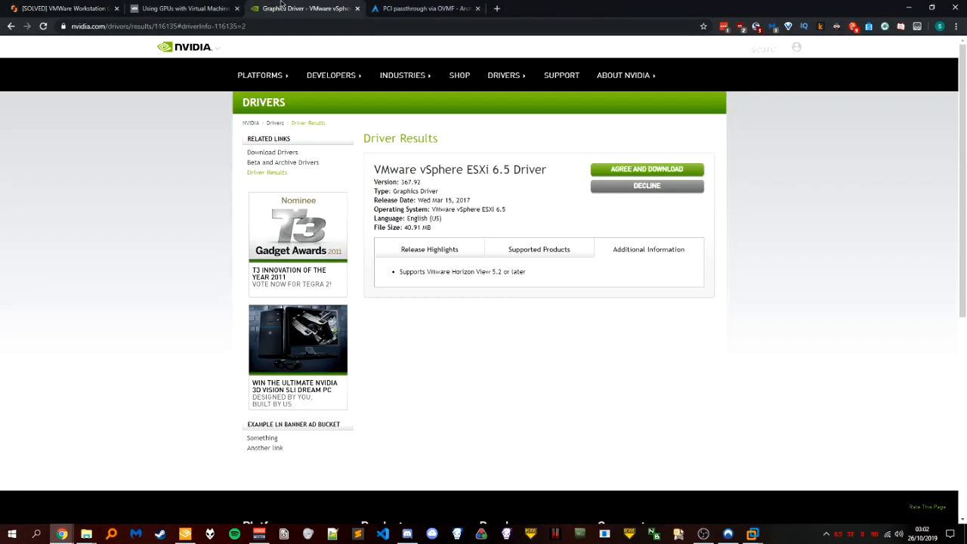
pyautogui.click(181, 9)
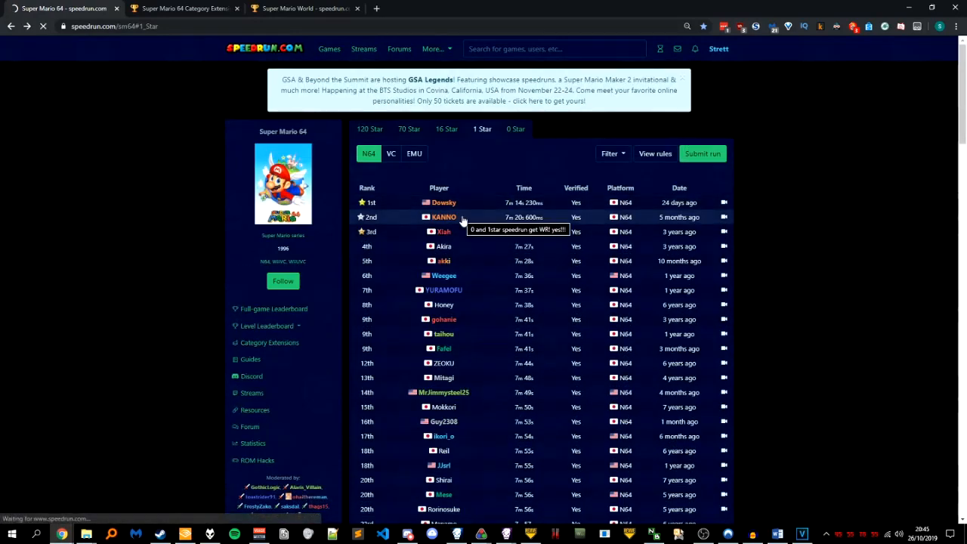
pyautogui.moveTo(498, 168)
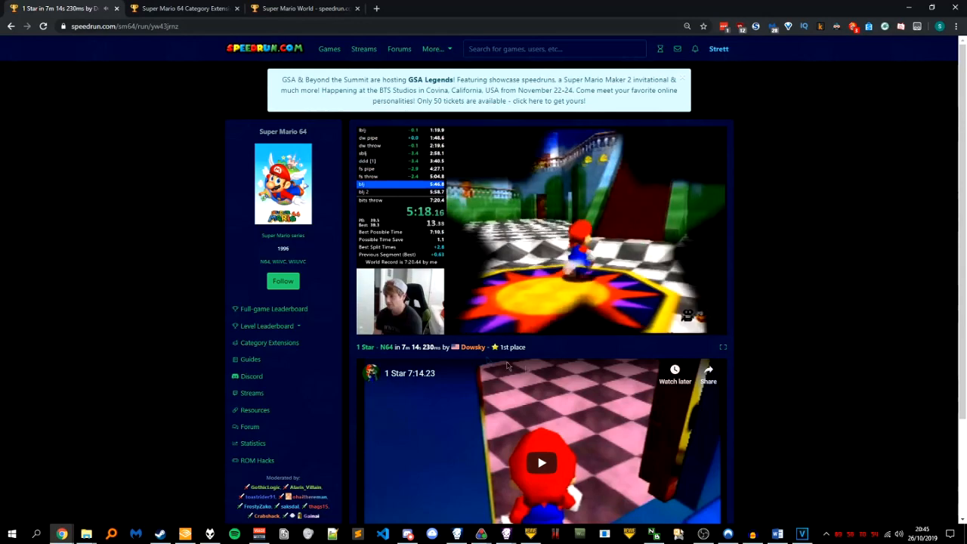
# Step: Scroll the first-place Super Mario 64 1 Star run page by Dowsky
pyautogui.scroll(-3)
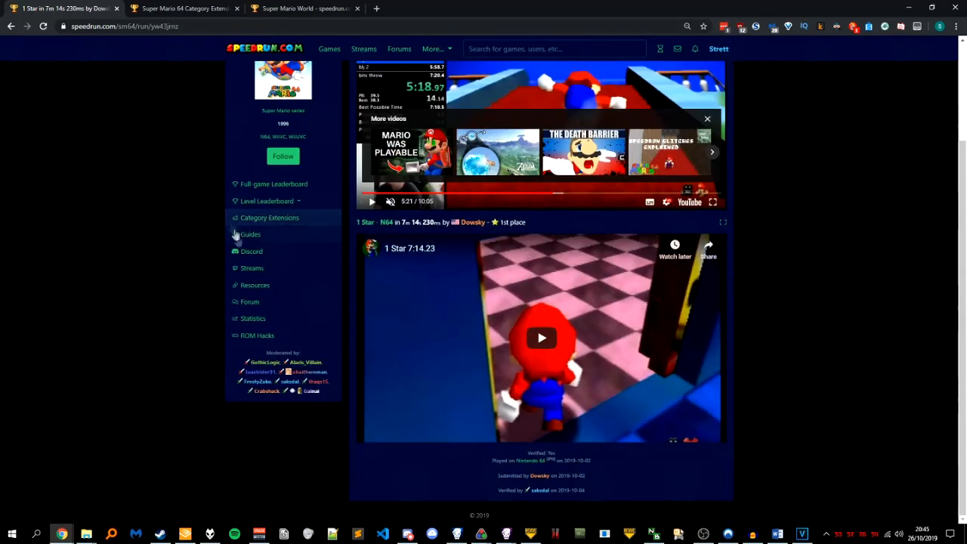
pyautogui.moveTo(295, 305)
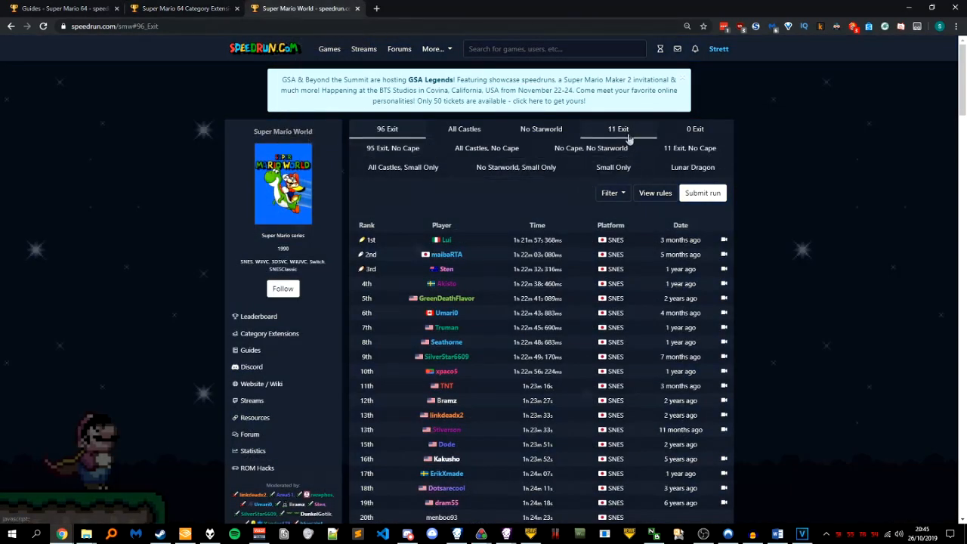
# Step: Show the Super Mario World 11 Exit leaderboard and apply the filter
pyautogui.click(617, 128)
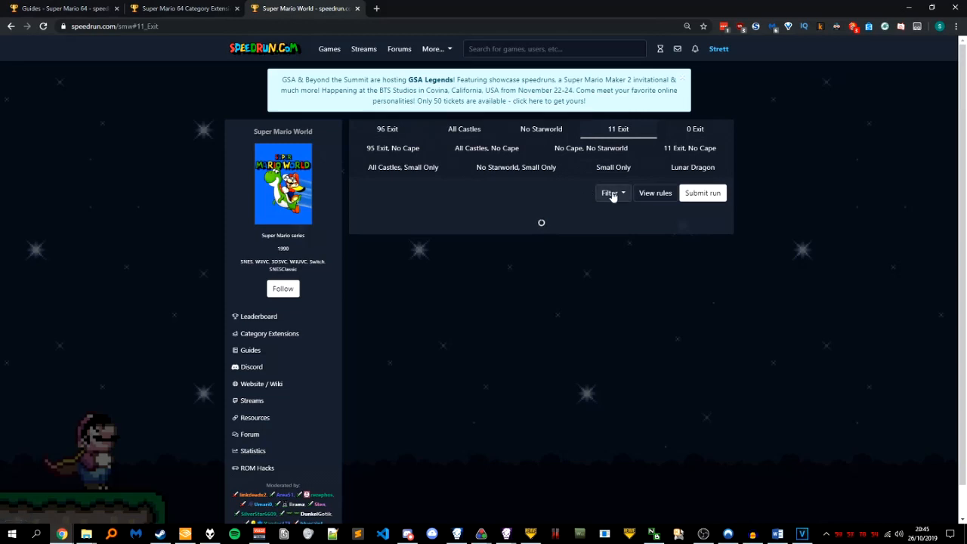
pyautogui.click(610, 194)
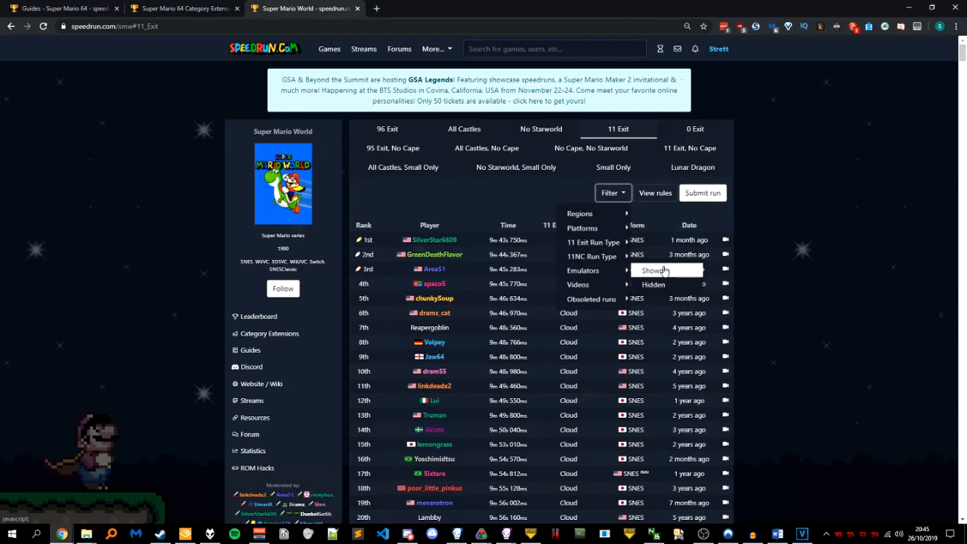
pyautogui.click(654, 193)
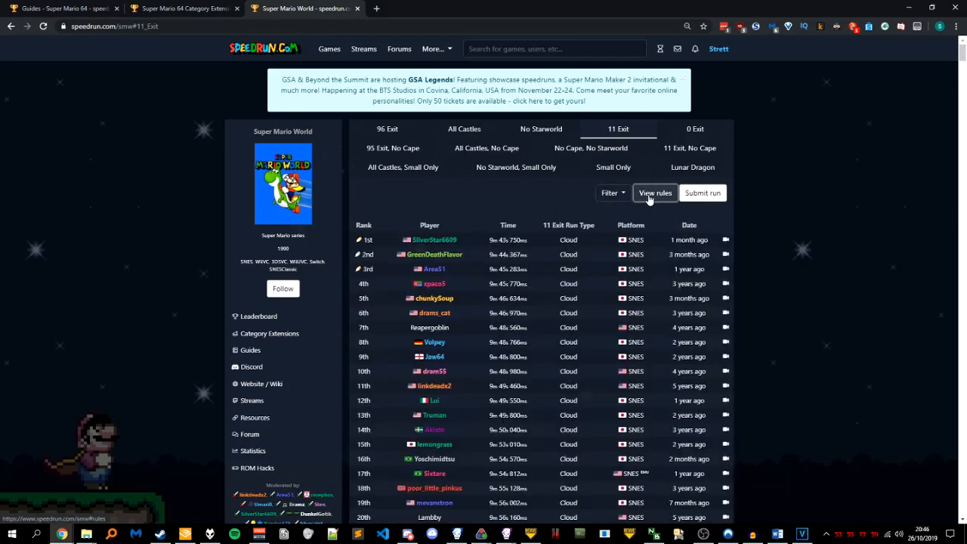
pyautogui.click(654, 194)
pyautogui.write('strett')
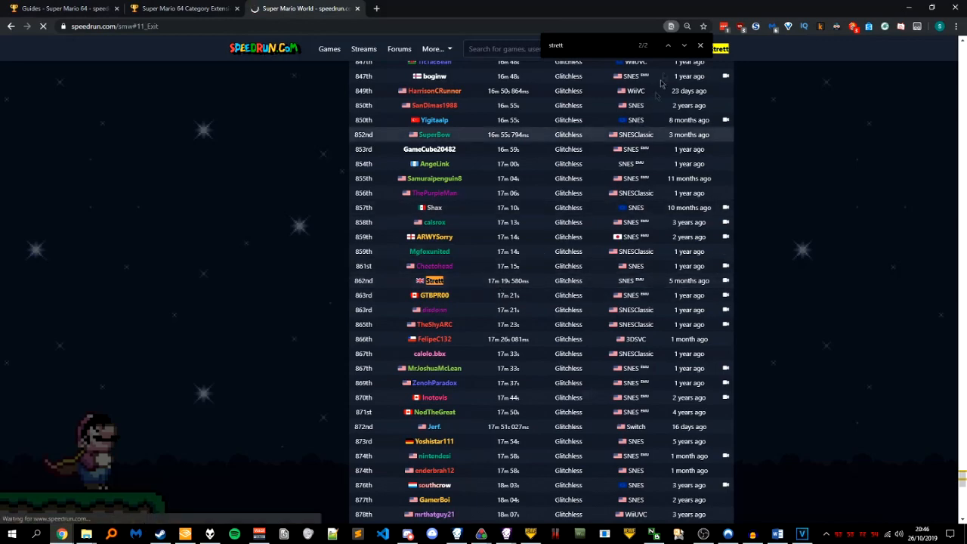
# Step: Open the 862nd-place 11 Exit run and play its video
pyautogui.click(435, 279)
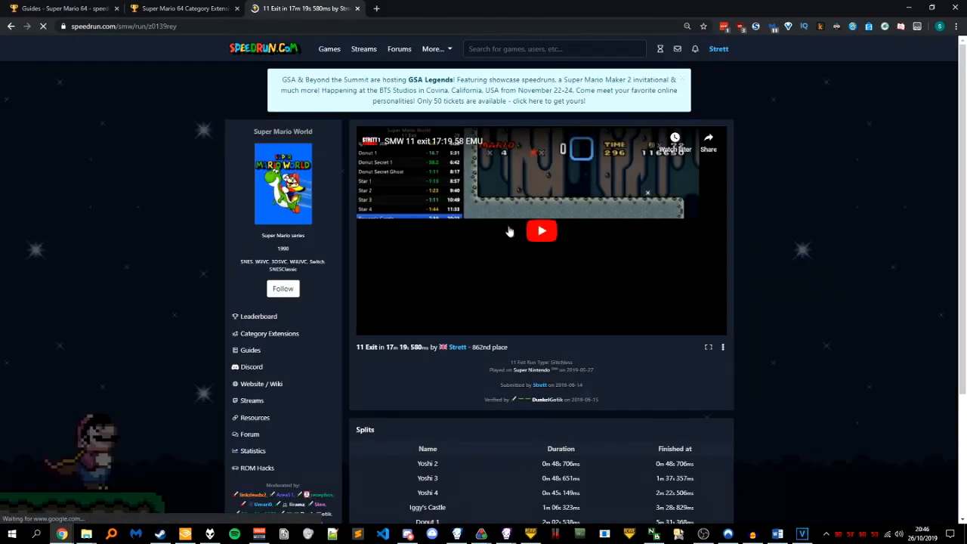
pyautogui.click(541, 230)
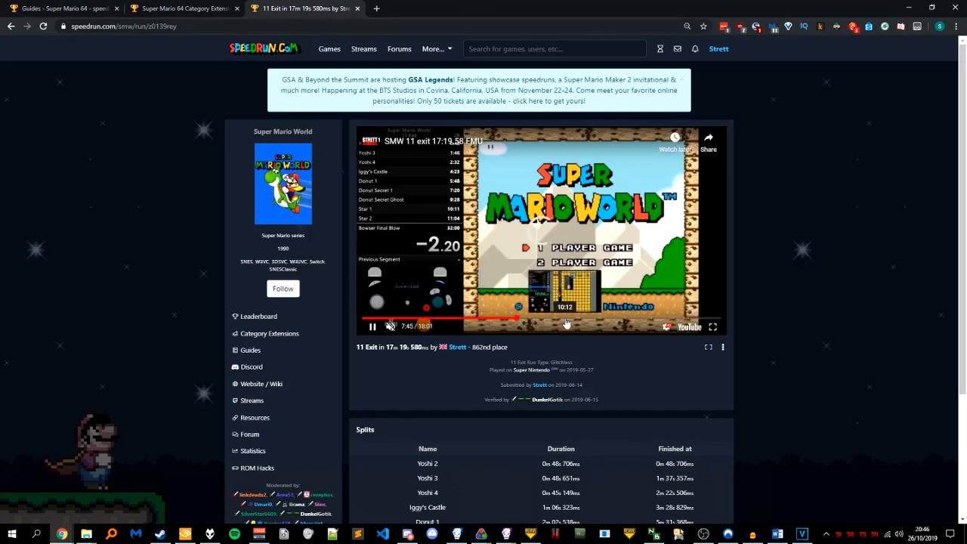
pyautogui.scroll(-3)
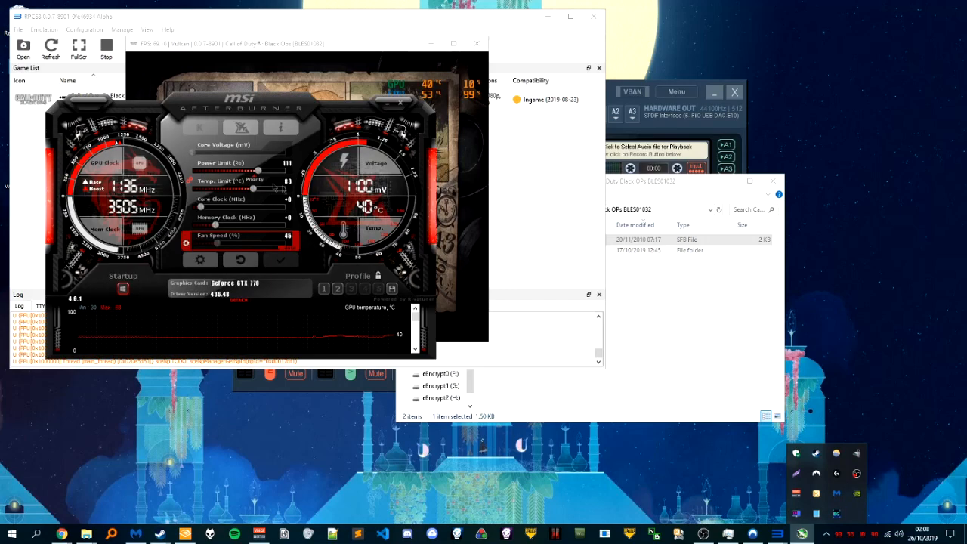
# Step: Close the Afterburner properties dialog and window, leaving the paused Black Ops in front
pyautogui.click(199, 260)
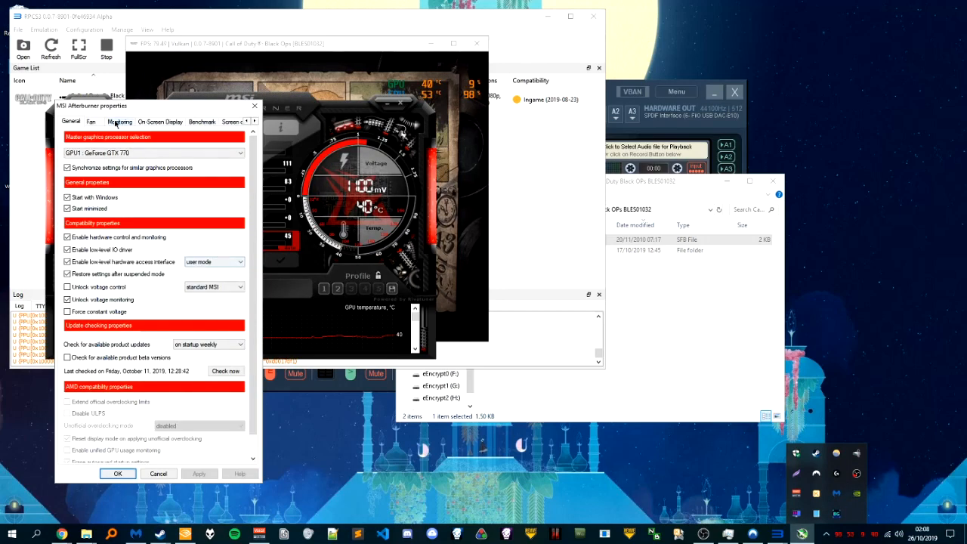
pyautogui.click(119, 121)
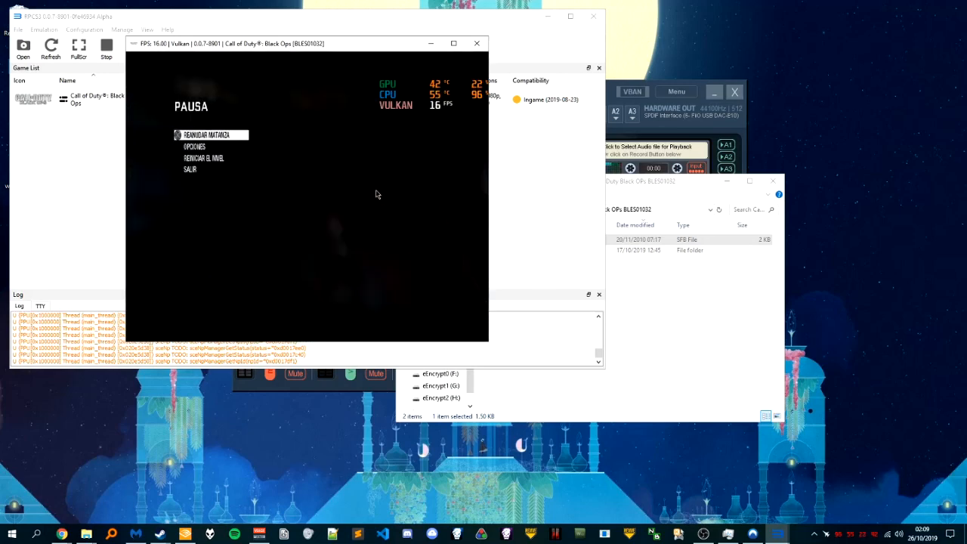
# Step: Choose SALIR from Black Ops' PAUSA menu to bring up the exit confirmation
pyautogui.click(206, 135)
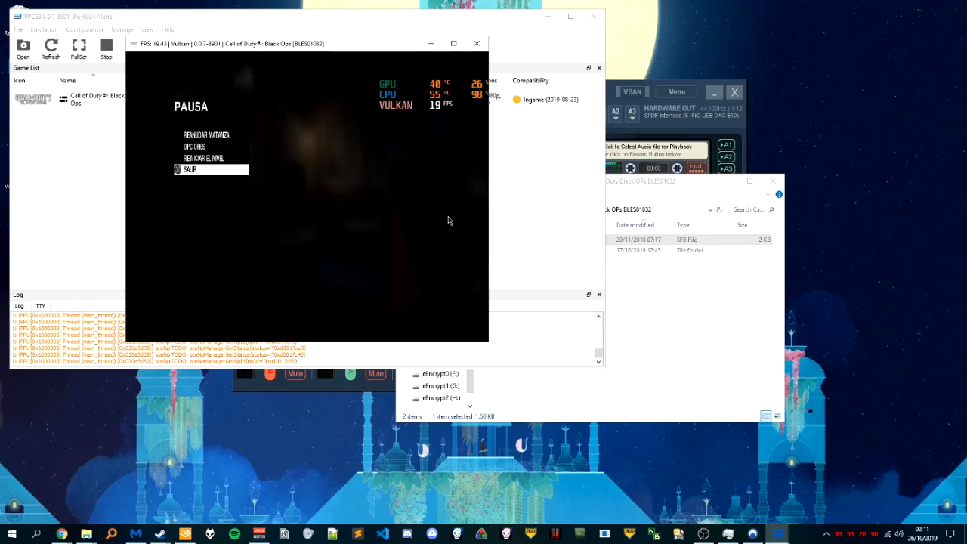
pyautogui.click(191, 169)
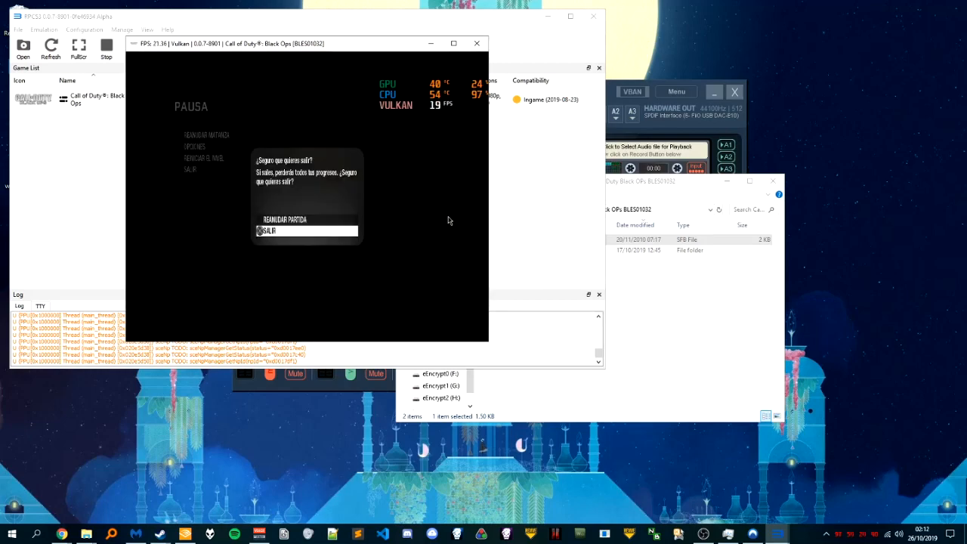